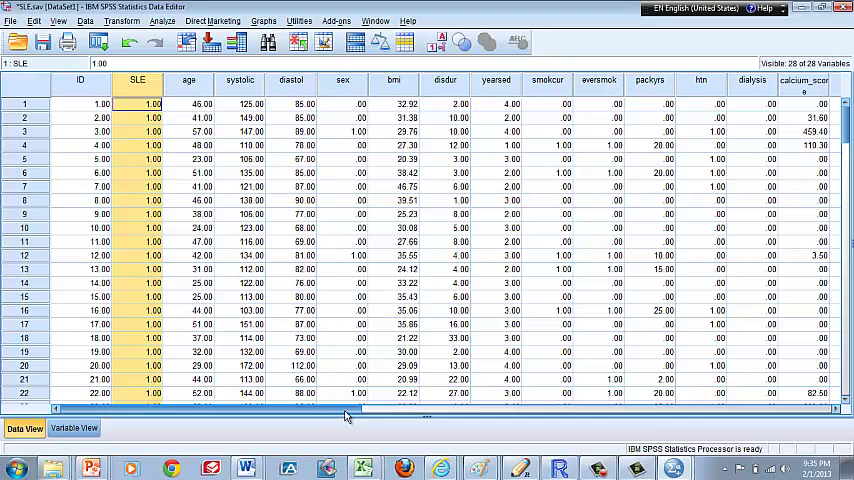
Step: Open the Binary Logistic Regression dialog from Analyze > Regression
left_click(161, 20)
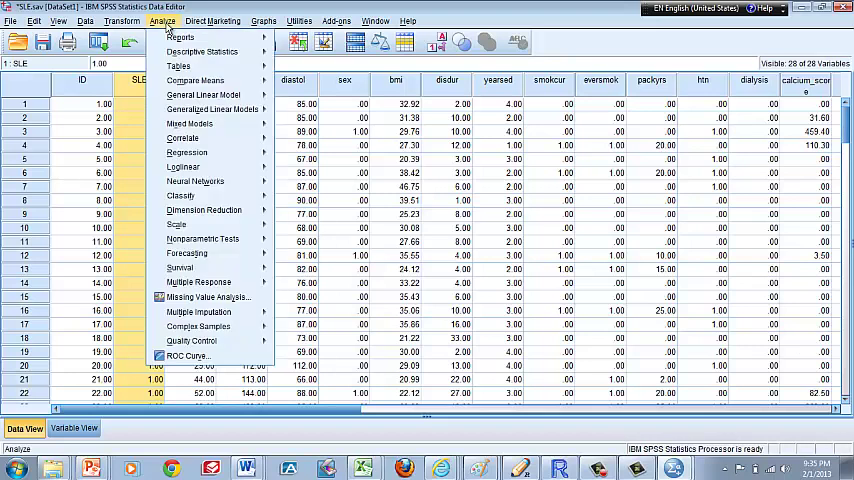
left_click(185, 152)
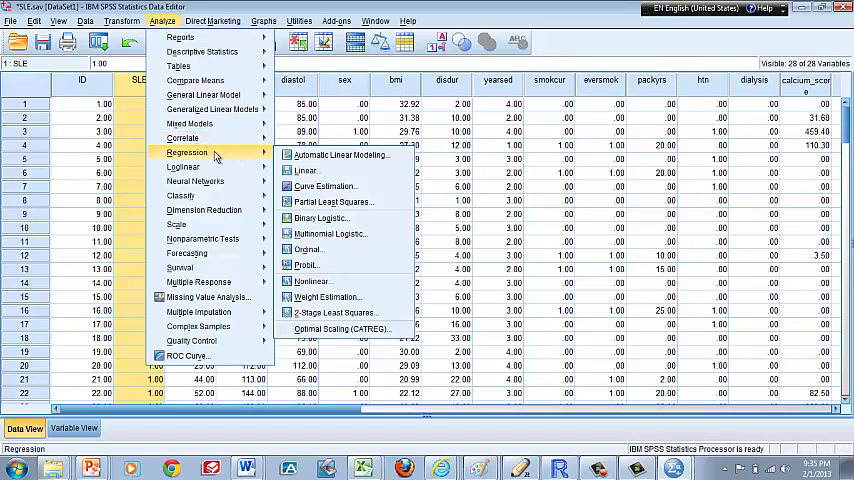
mouse_move(333, 202)
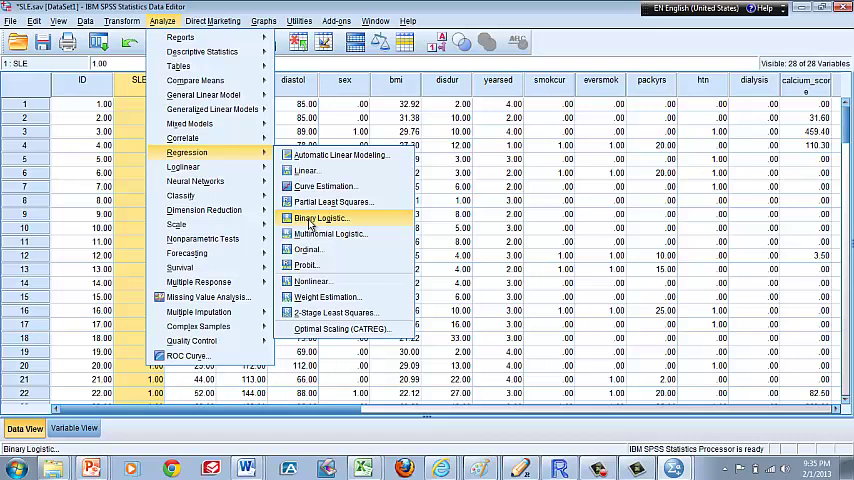
left_click(320, 218)
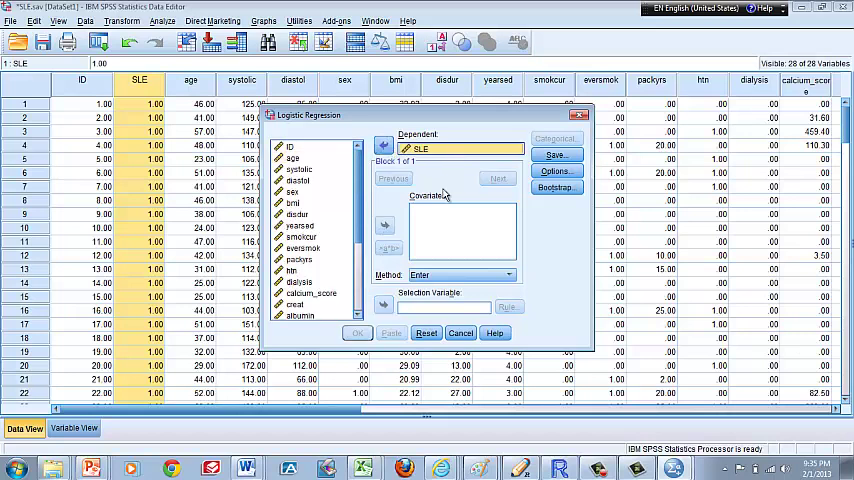
Step: Add age and sex to the covariates of the SLE model
left_click(295, 170)
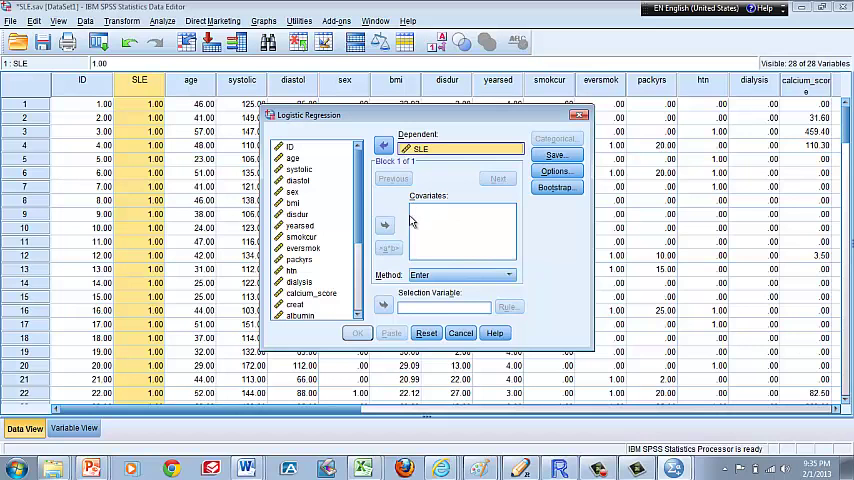
mouse_move(478, 222)
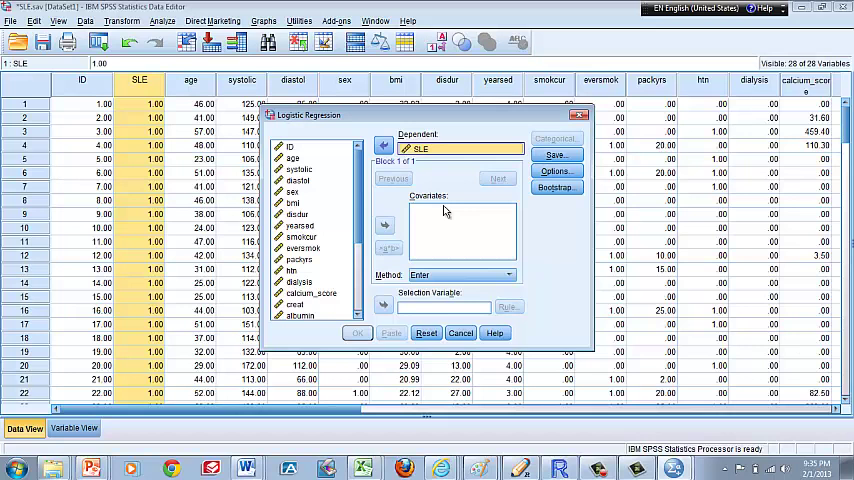
mouse_move(469, 232)
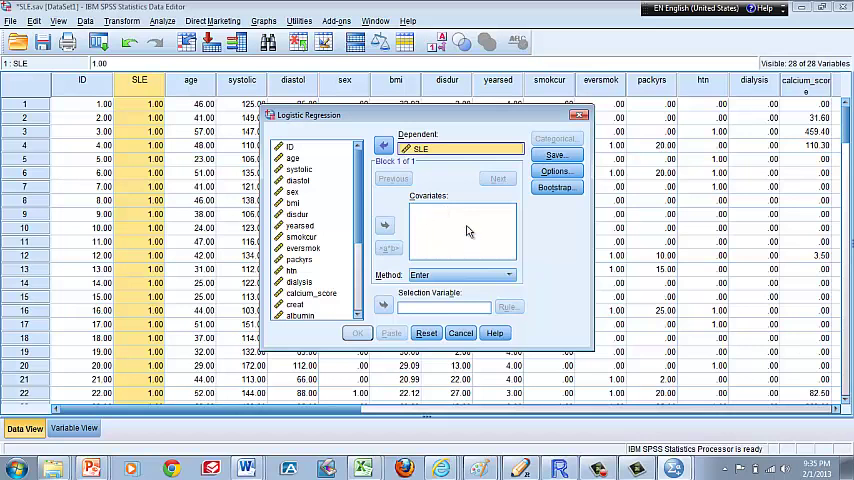
mouse_move(415, 222)
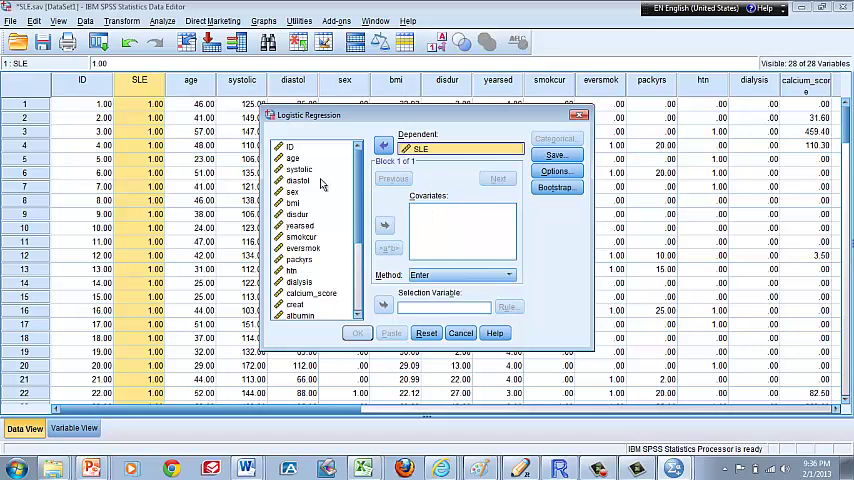
left_click(292, 158)
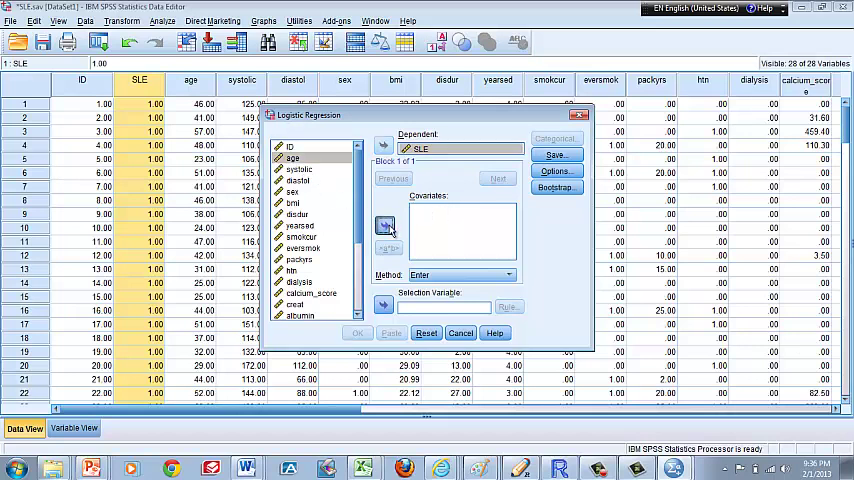
left_click(385, 225)
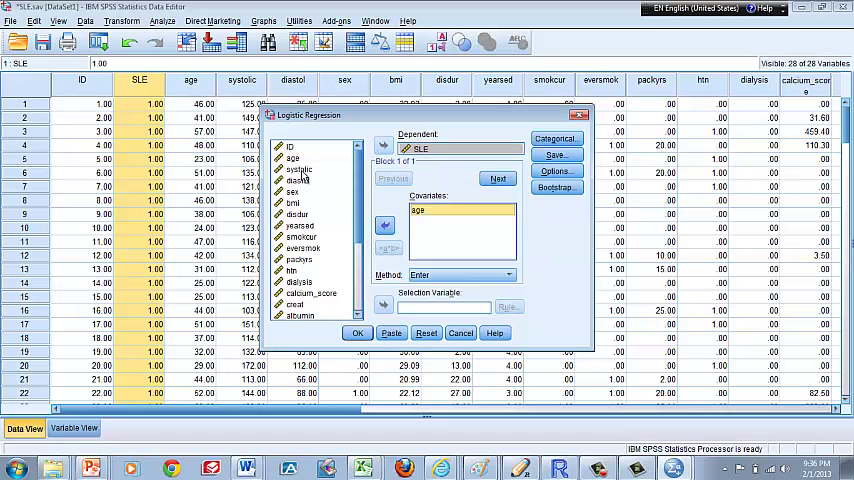
left_click(293, 191)
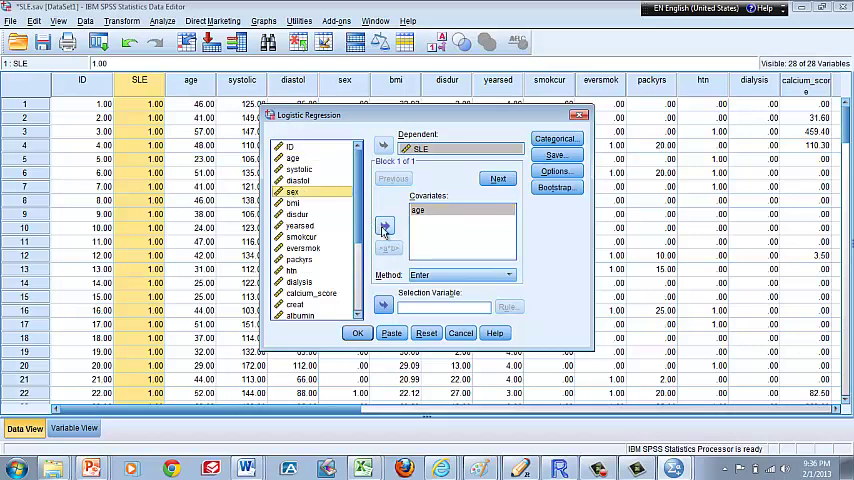
left_click(384, 225)
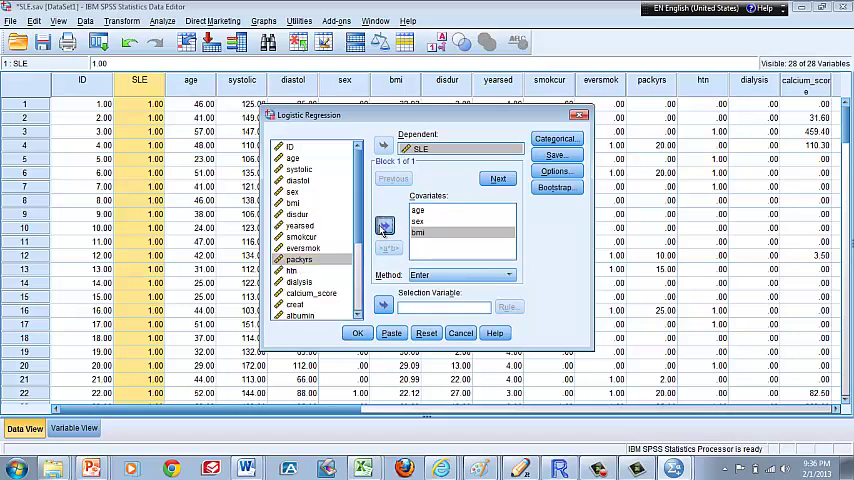
Step: Add packyrs, htn and WhiteRace as further covariates
left_click(384, 224)
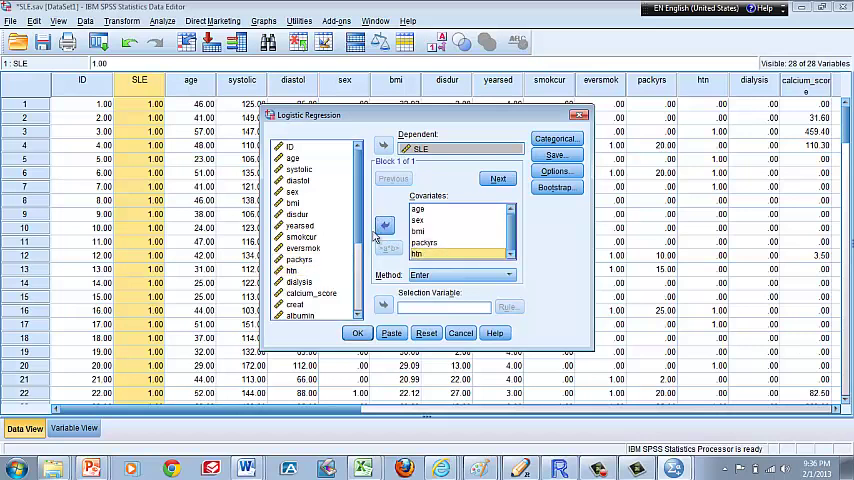
scroll("down", 3)
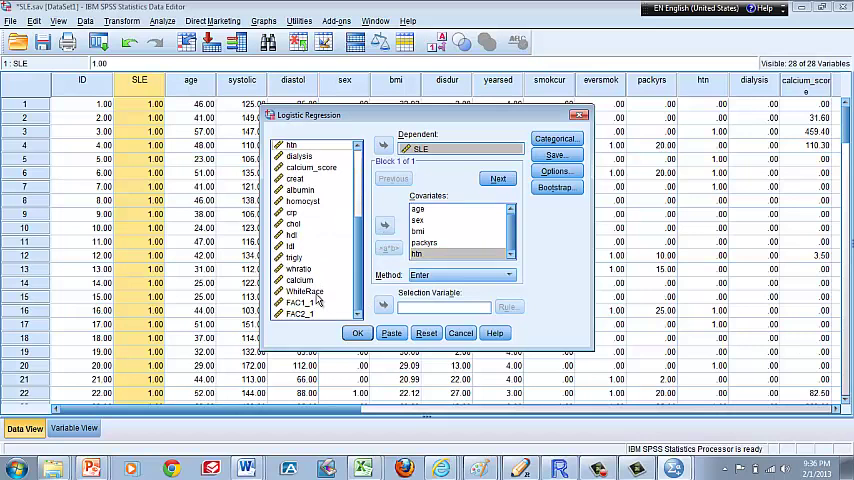
left_click(304, 291)
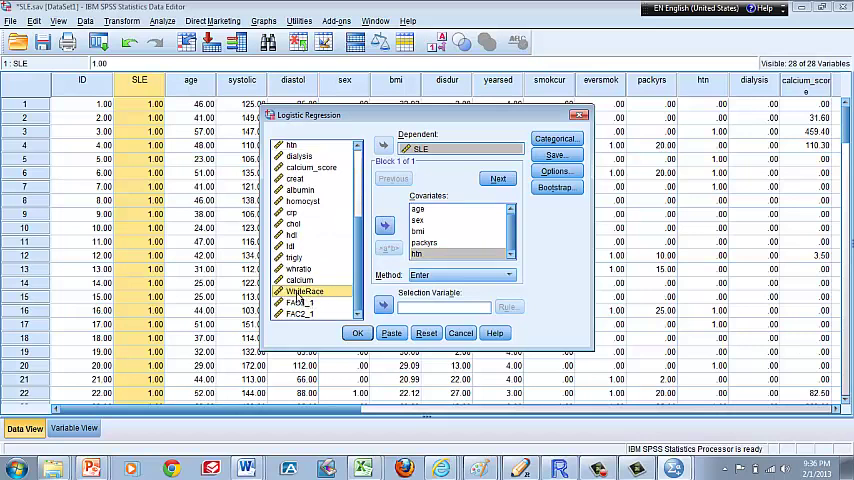
left_click(303, 291)
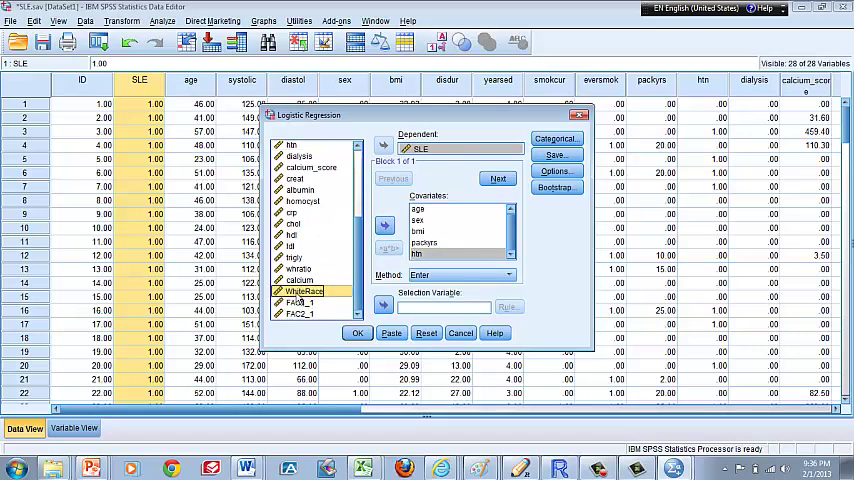
left_click(384, 224)
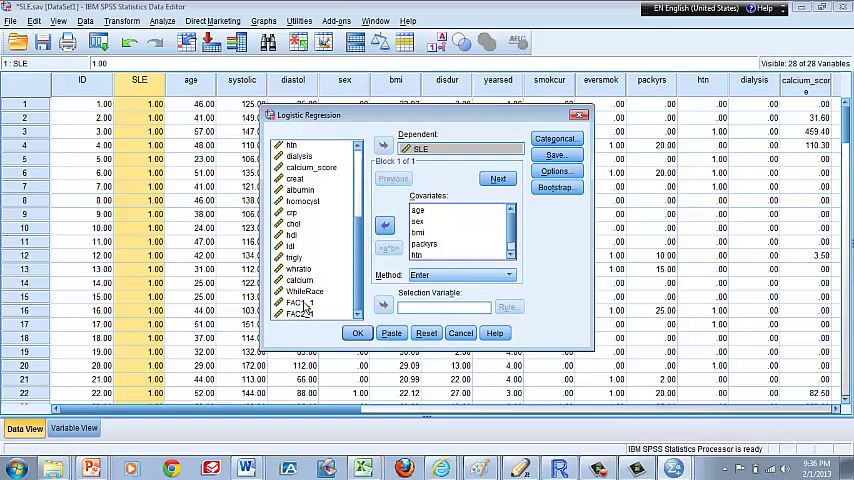
left_click(300, 302)
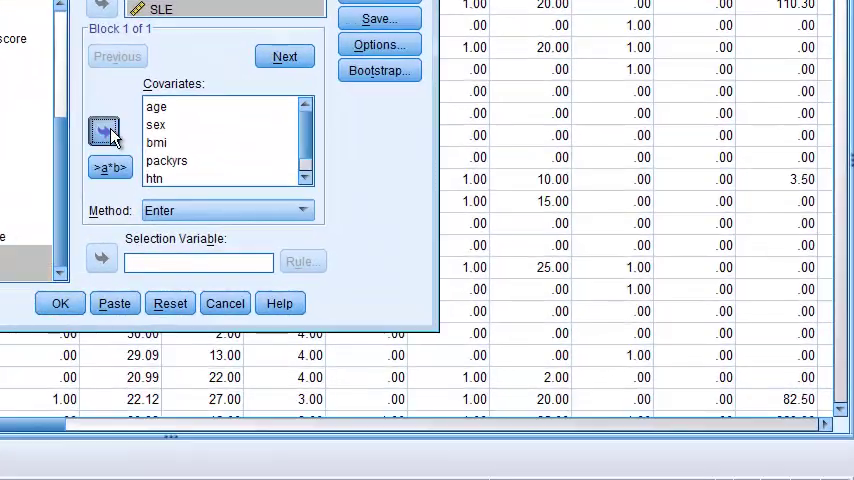
scroll("down", 3)
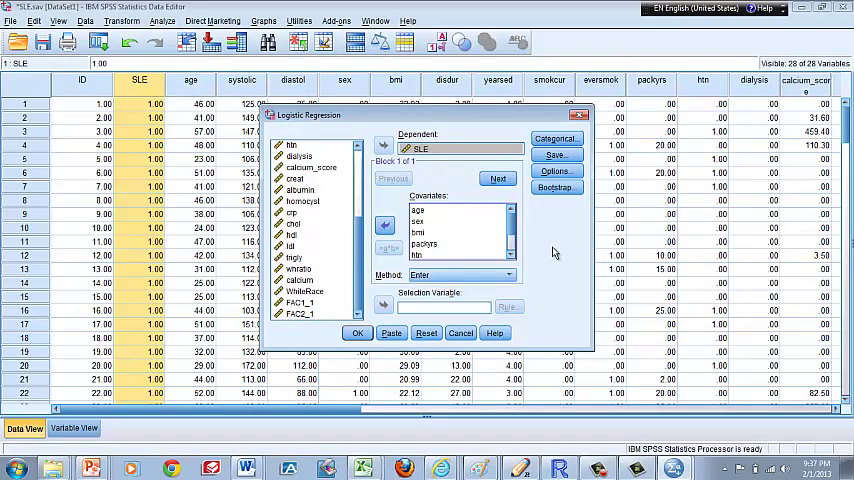
mouse_move(557, 155)
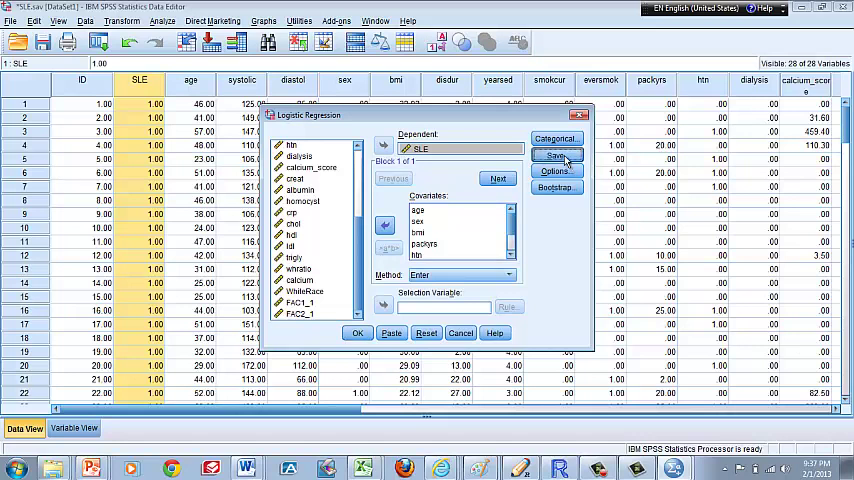
Step: Save each case's predicted probability from the logistic regression as a new variable
left_click(554, 155)
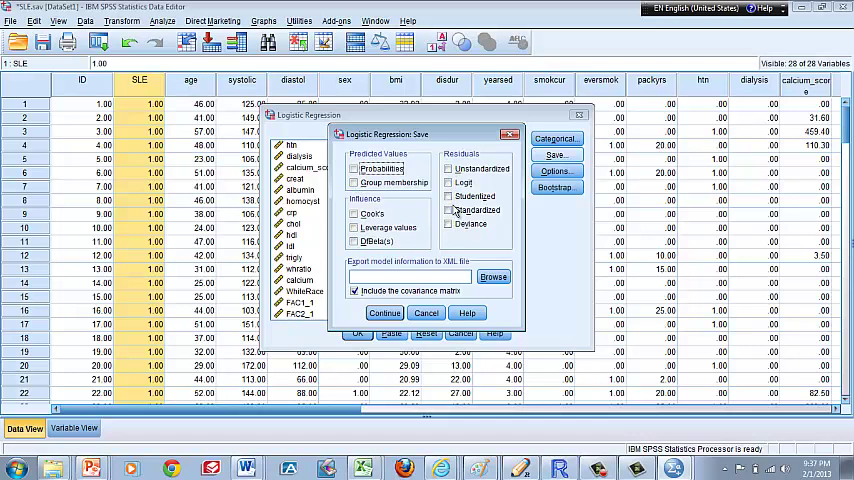
left_click(449, 211)
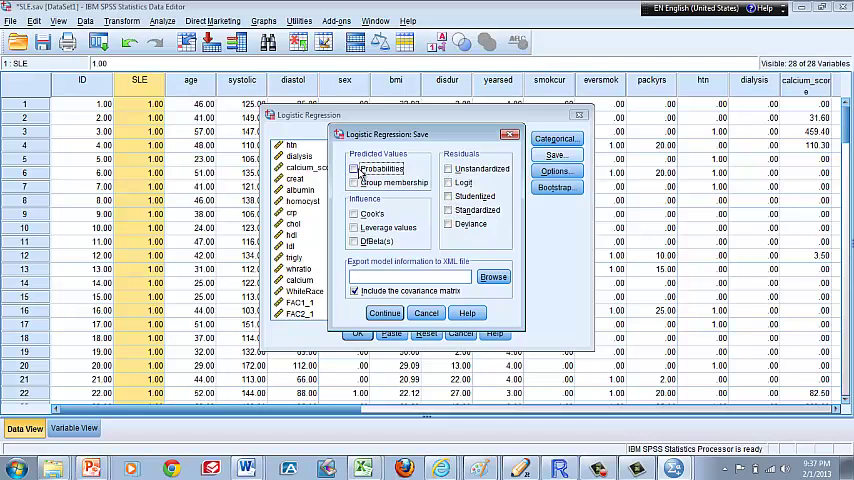
left_click(355, 169)
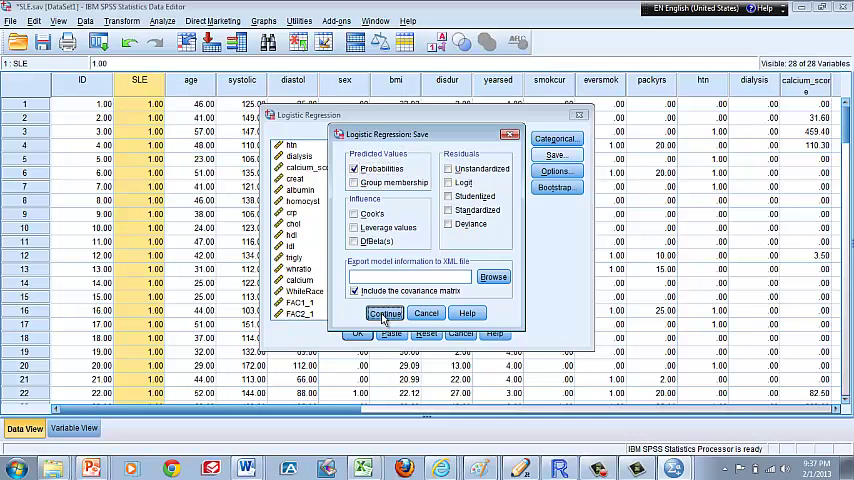
left_click(384, 313)
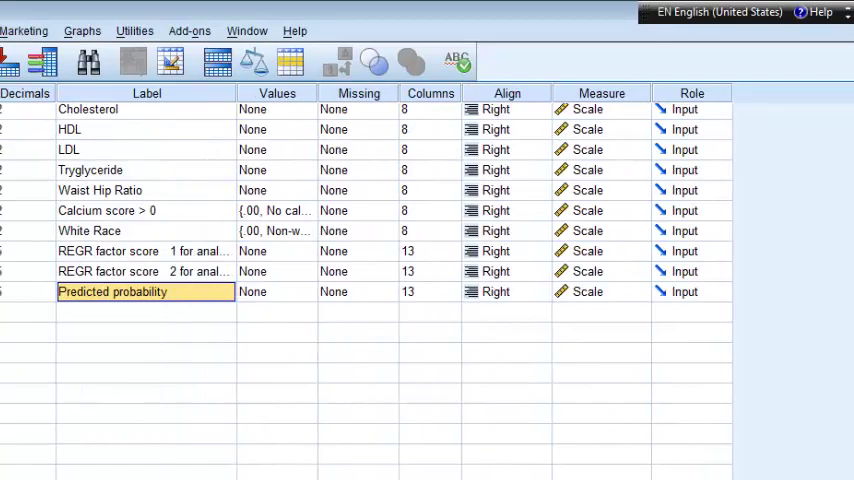
Step: Scroll the data grid to view the new PRE_1 predicted probability column
scroll("down", 3)
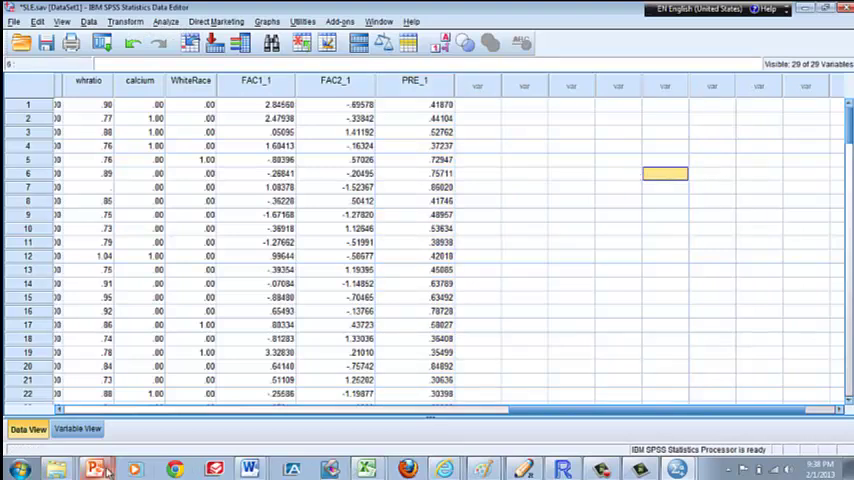
Step: Present PowerPoint slide 60 comparing PRE_1 scores of SLE and non-SLE patients, then end
left_click(96, 468)
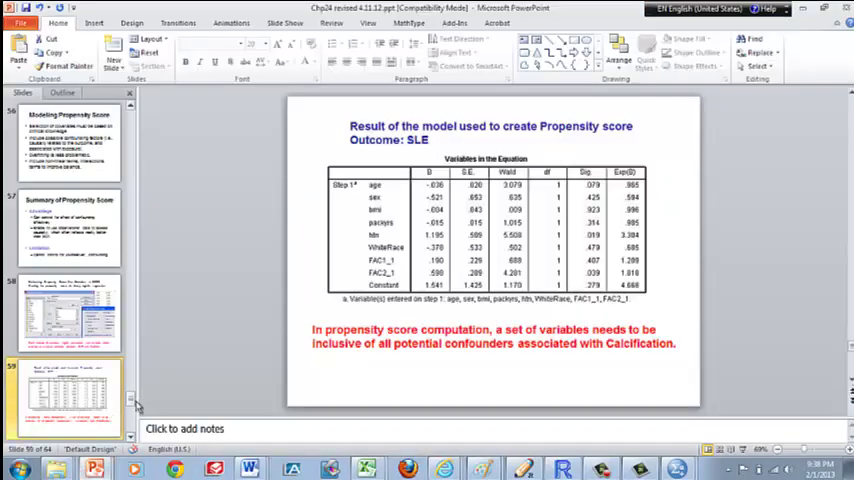
left_click(68, 225)
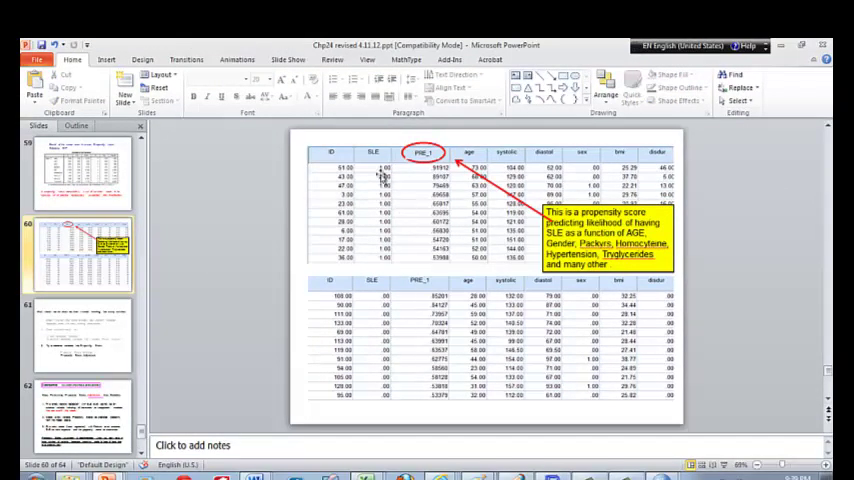
mouse_move(370, 302)
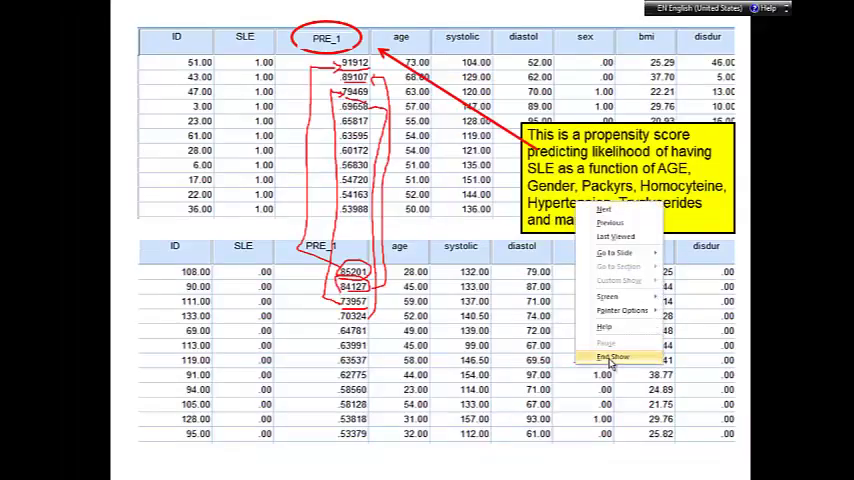
left_click(612, 357)
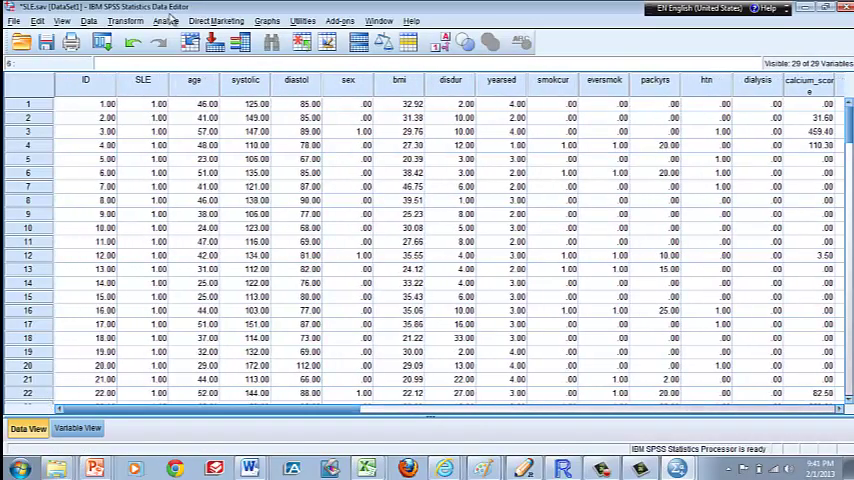
Step: Reopen Binary Logistic Regression with the earlier SLE model still loaded
left_click(164, 20)
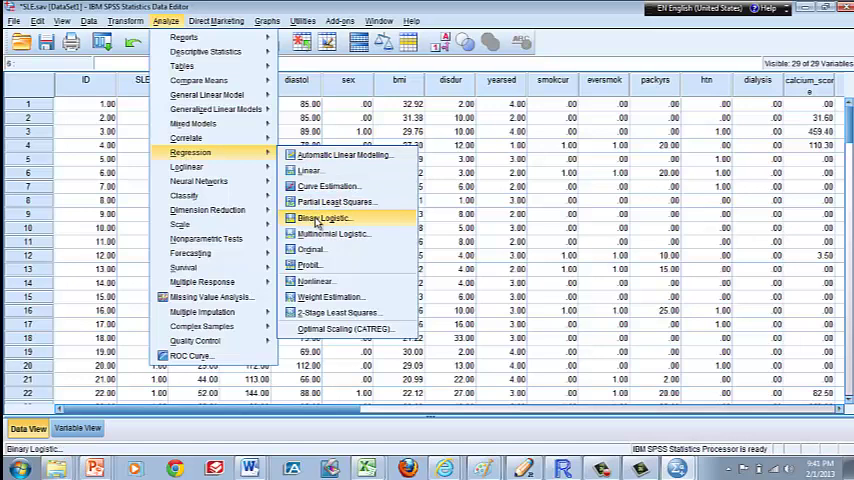
left_click(322, 218)
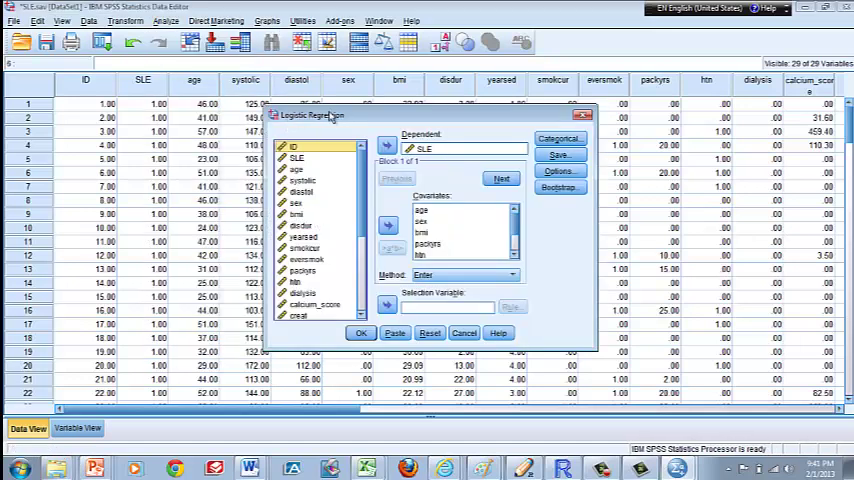
Step: Run a logistic regression of calcium on SLE and the propensity score PRE_1
left_click(387, 147)
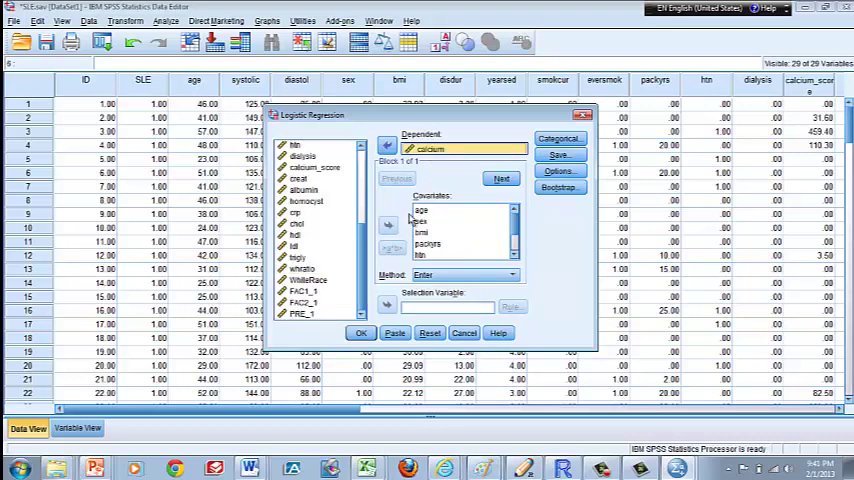
left_click(422, 209)
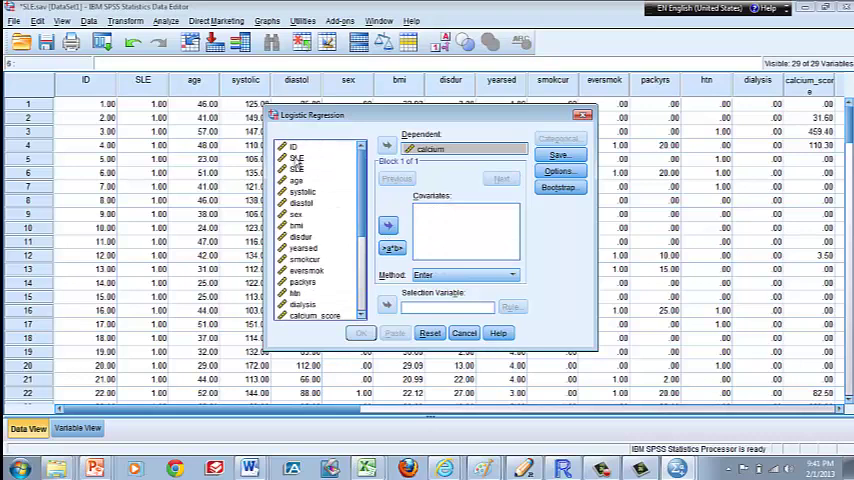
left_click(387, 225)
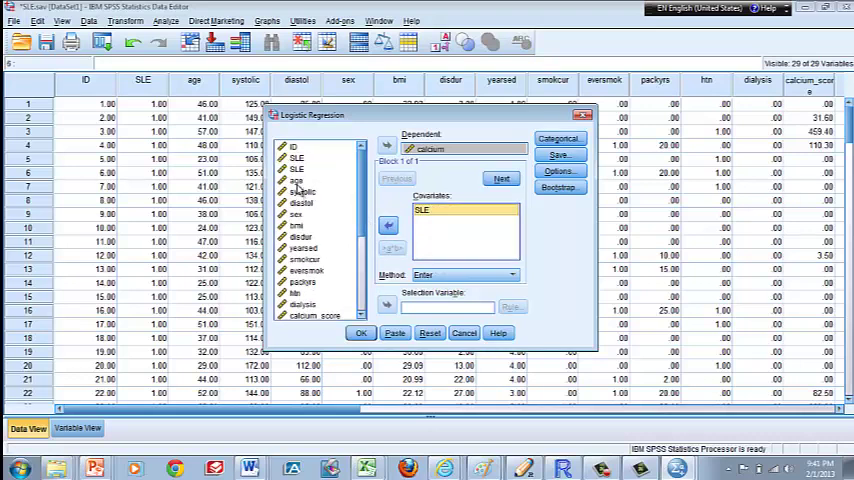
scroll("down", 3)
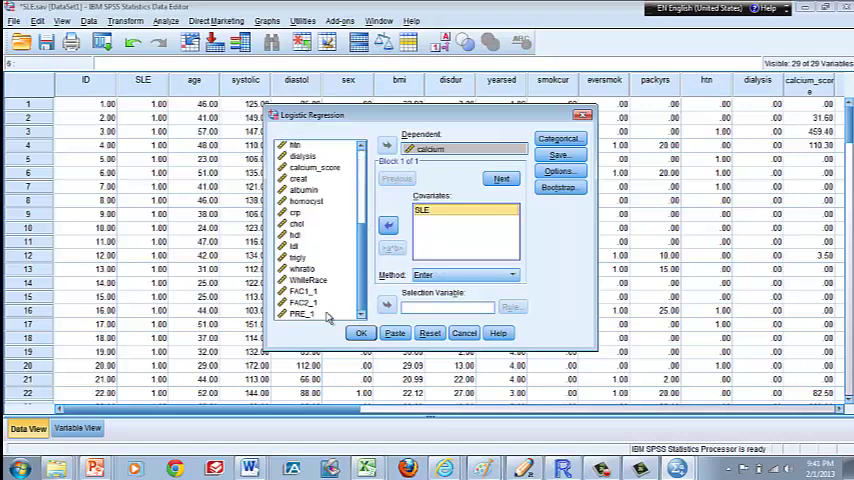
left_click(387, 226)
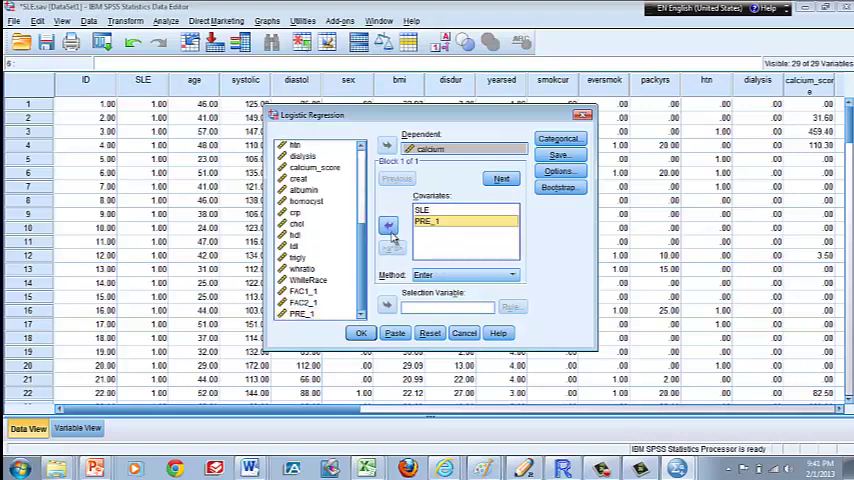
mouse_move(428, 243)
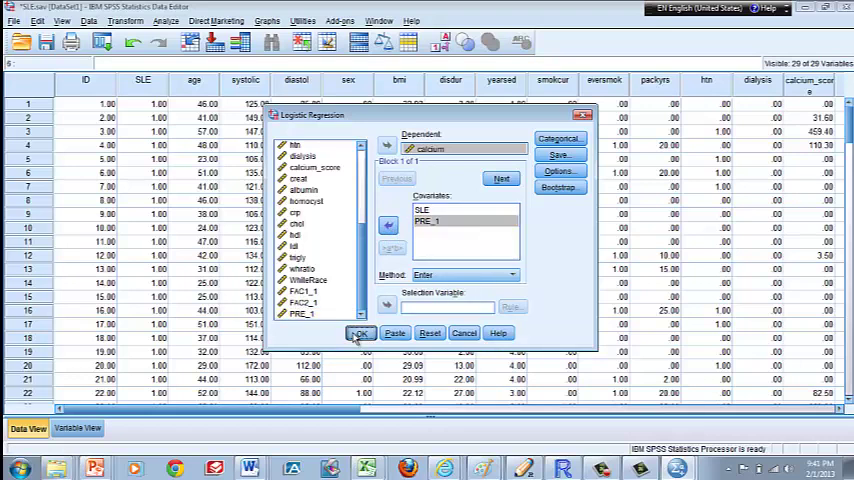
left_click(360, 333)
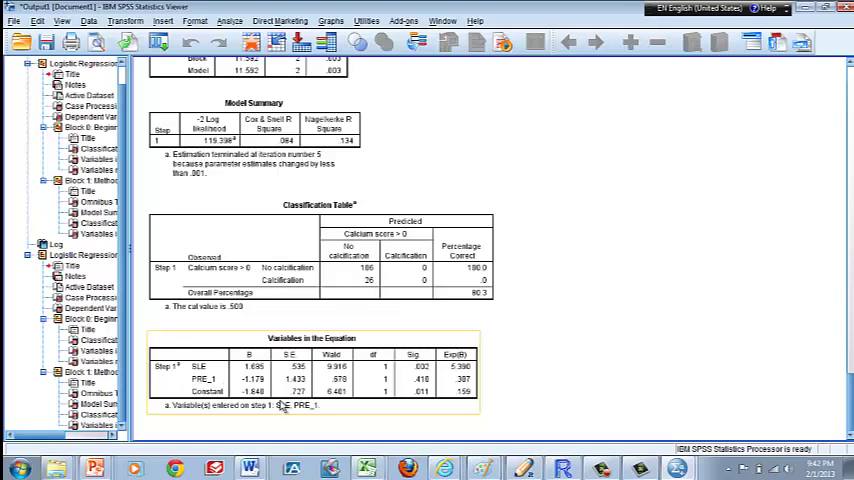
mouse_move(232, 388)
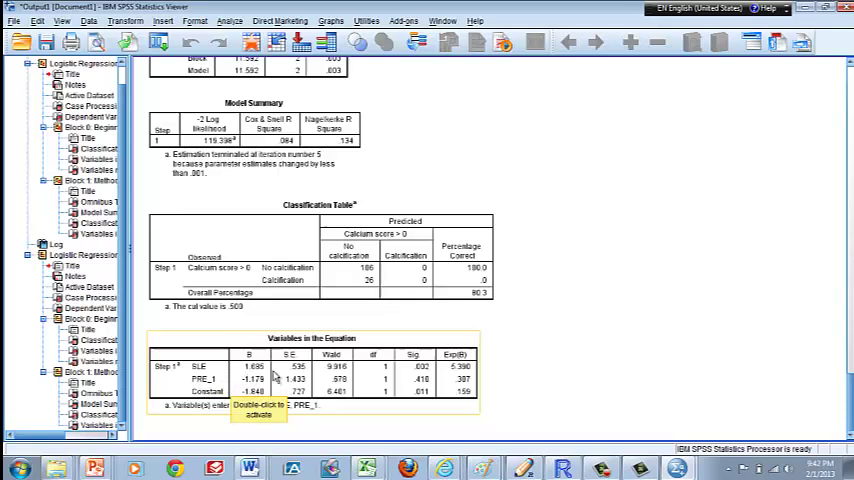
mouse_move(460, 378)
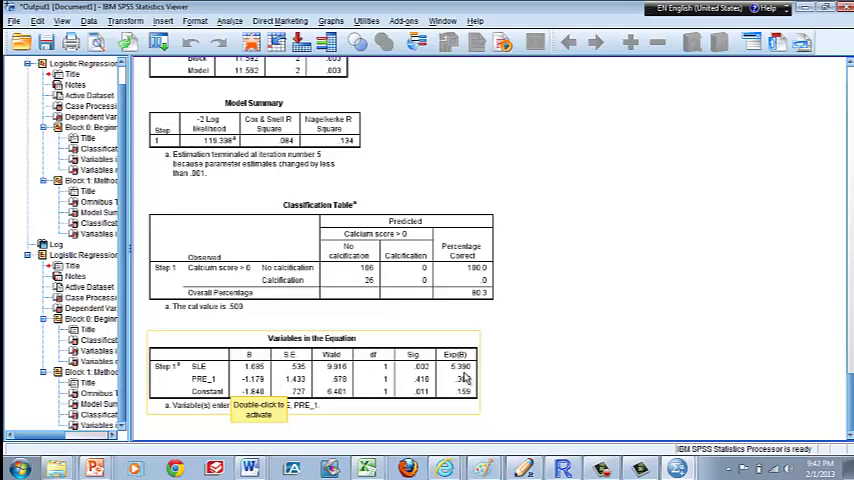
mouse_move(410, 365)
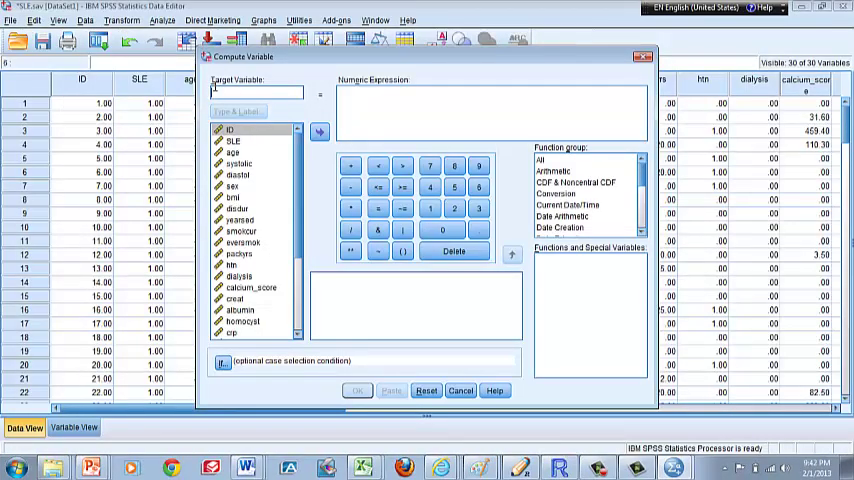
Step: Compute the new variable logit as LN(PRE_1/(1-PRE_1))
type("logit")
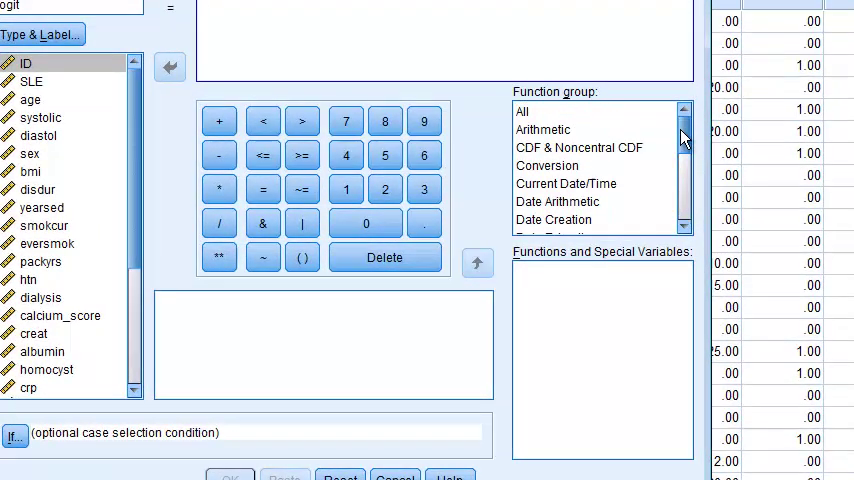
left_click(543, 129)
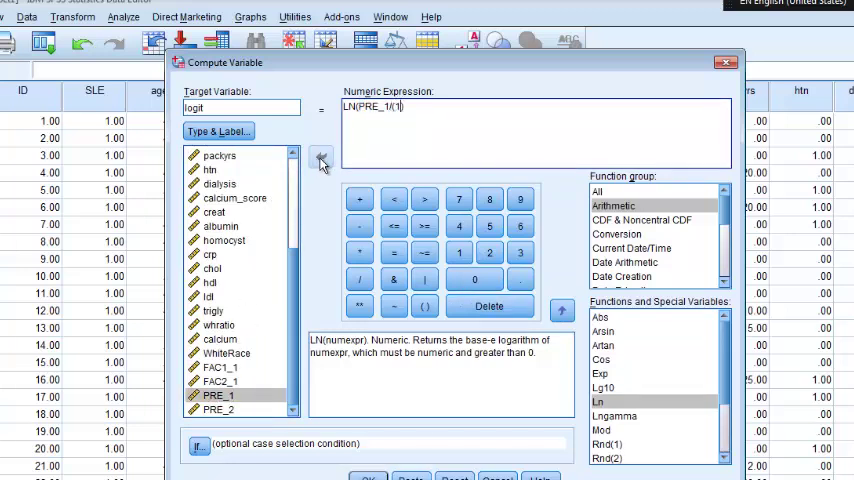
type("-")
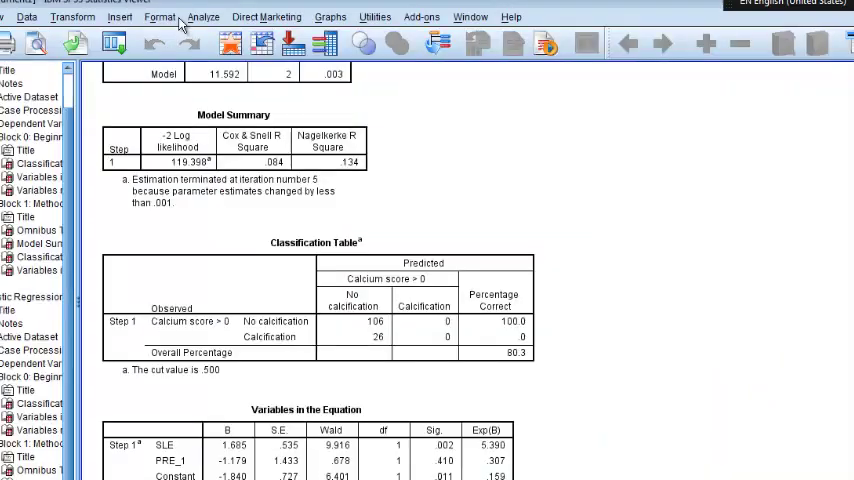
Step: Reopen Binary Logistic Regression and swap the PRE_1 covariate for logit
left_click(203, 16)
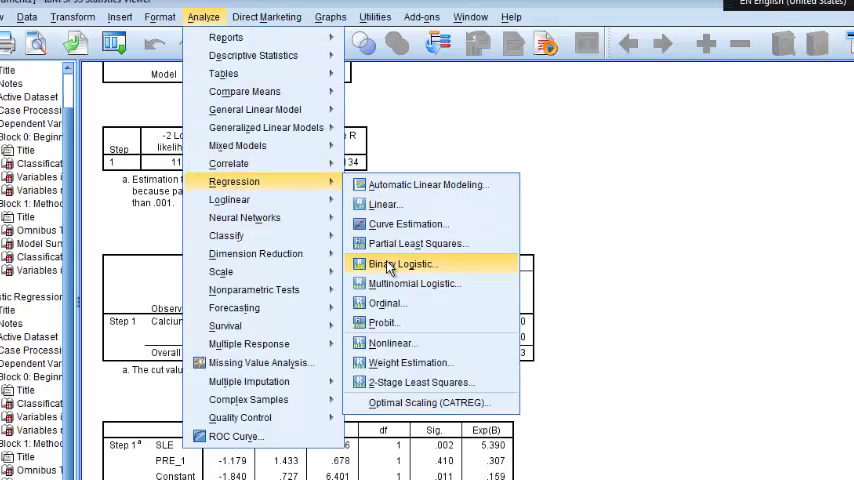
left_click(401, 263)
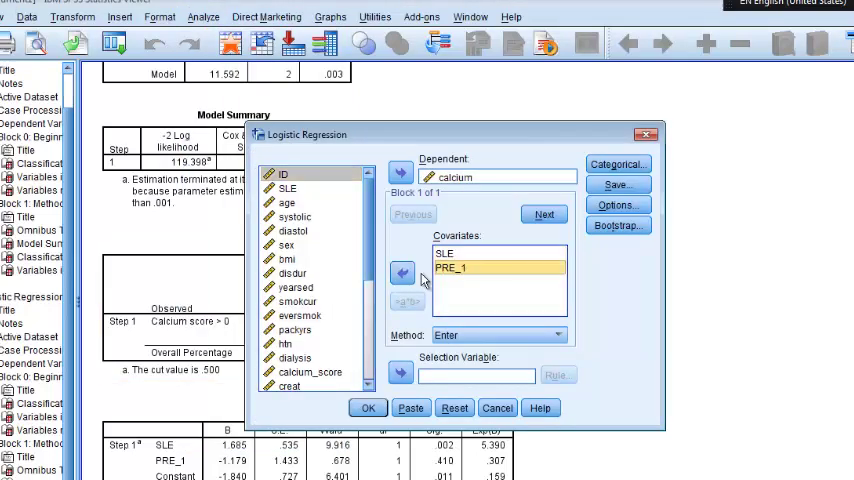
left_click(401, 272)
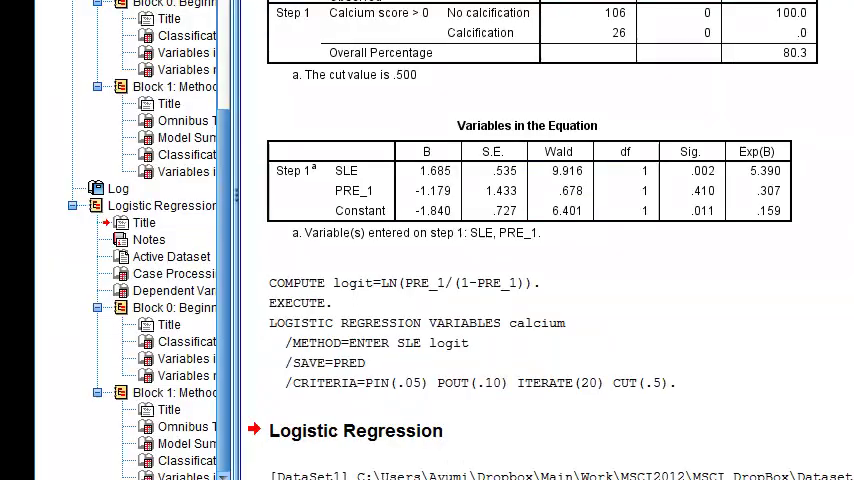
scroll("down", 3)
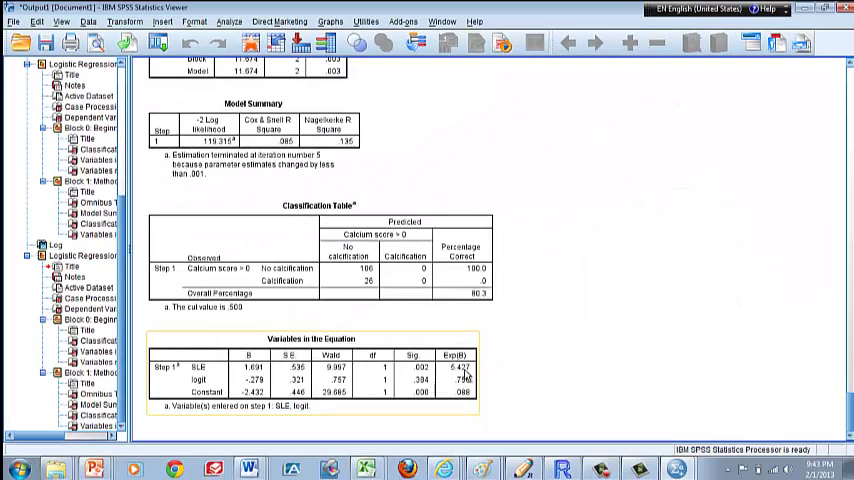
left_click(229, 21)
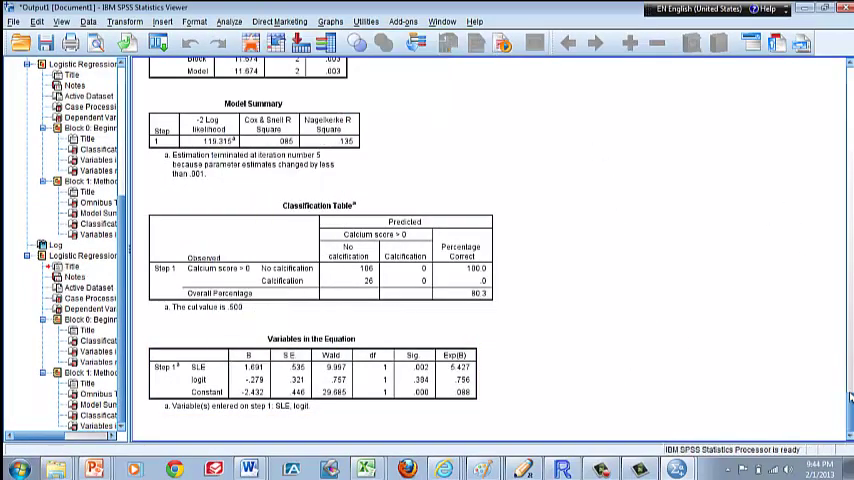
mouse_move(490, 340)
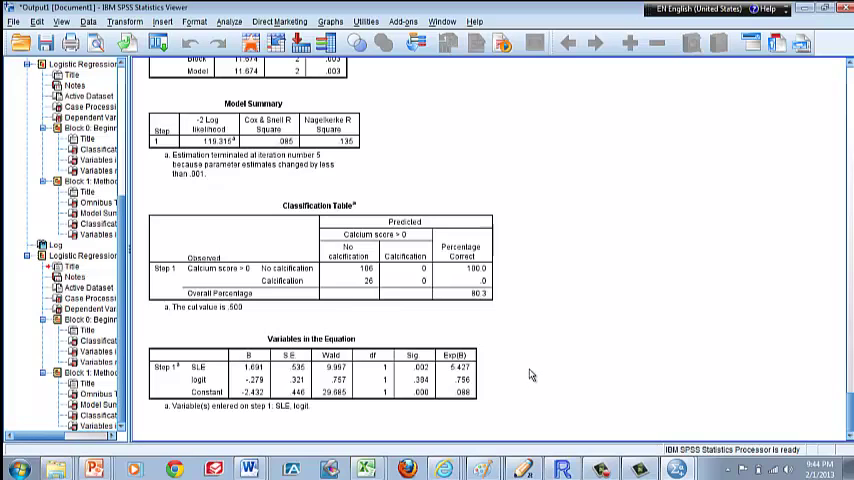
mouse_move(497, 373)
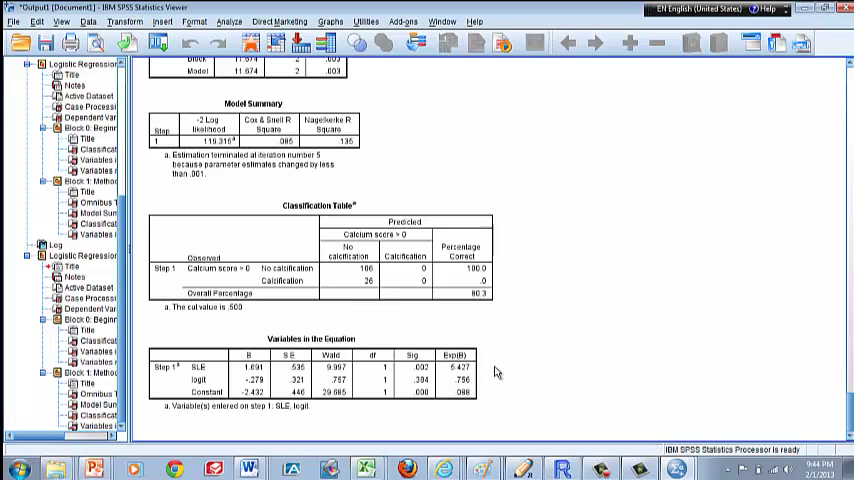
mouse_move(518, 365)
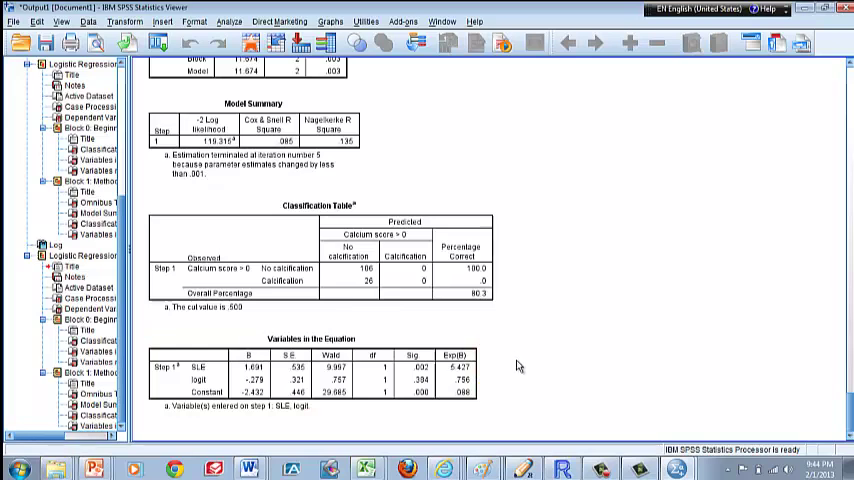
mouse_move(629, 367)
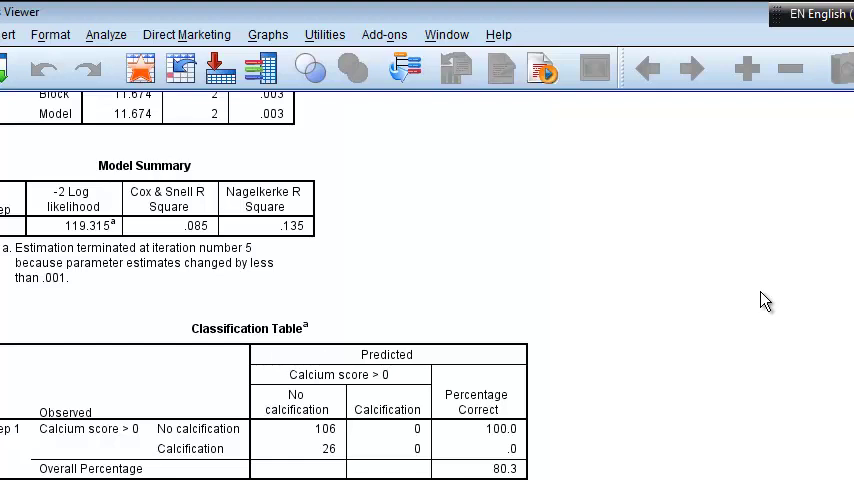
mouse_move(617, 249)
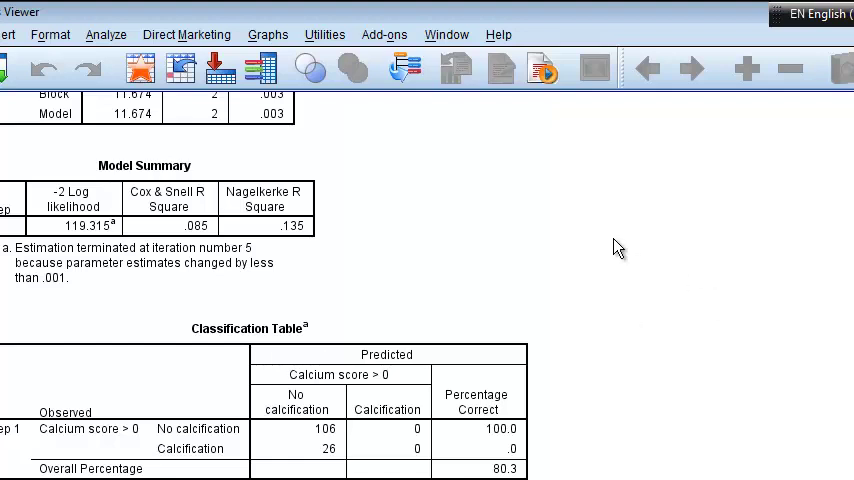
mouse_move(598, 240)
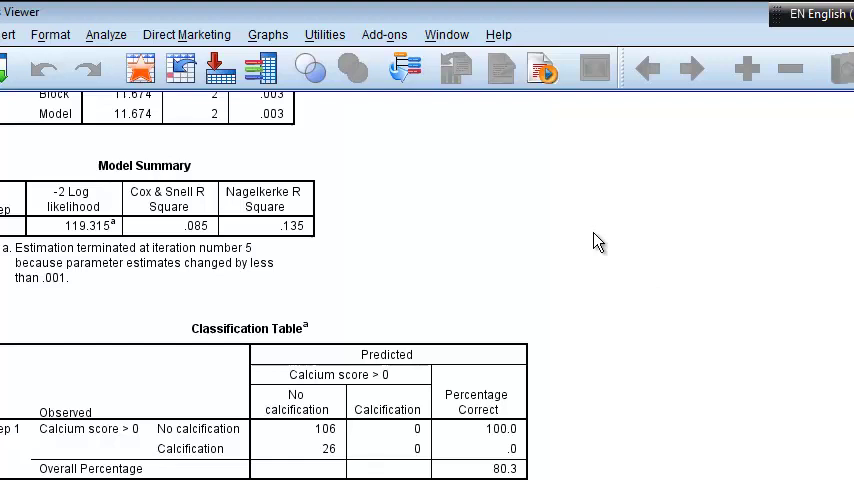
left_click(105, 34)
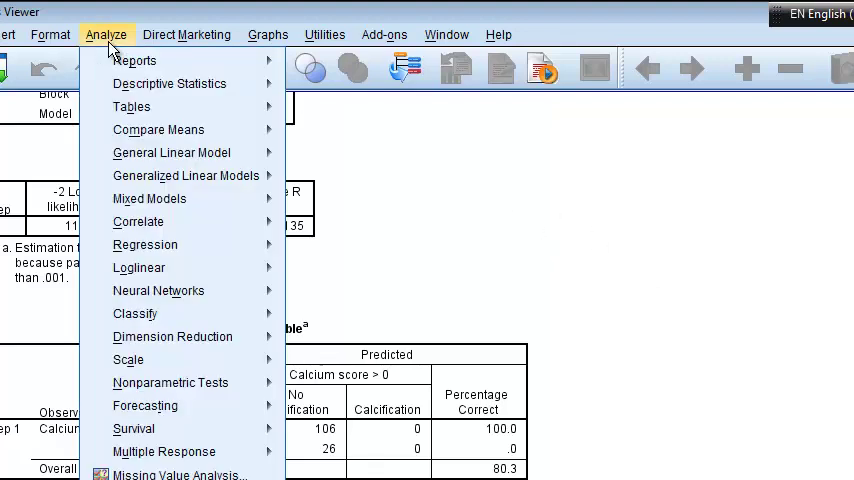
Step: Rerun the calcium logistic regression with SLE, logit and age as covariates
left_click(103, 34)
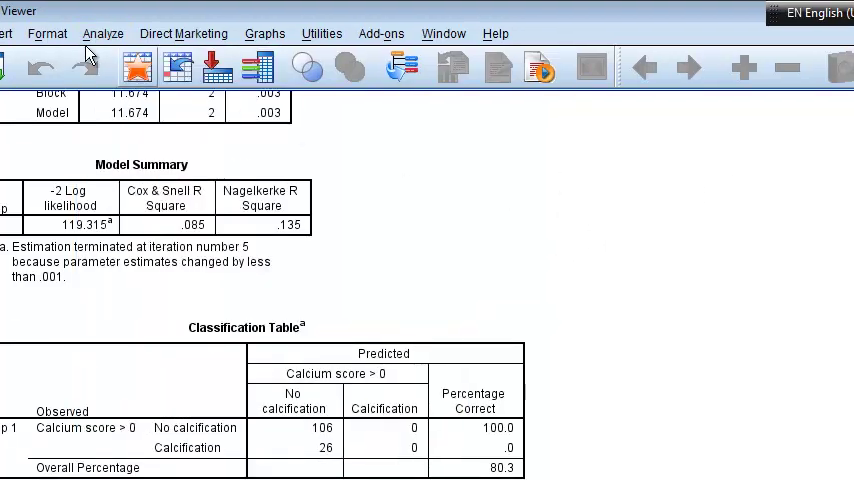
left_click(103, 33)
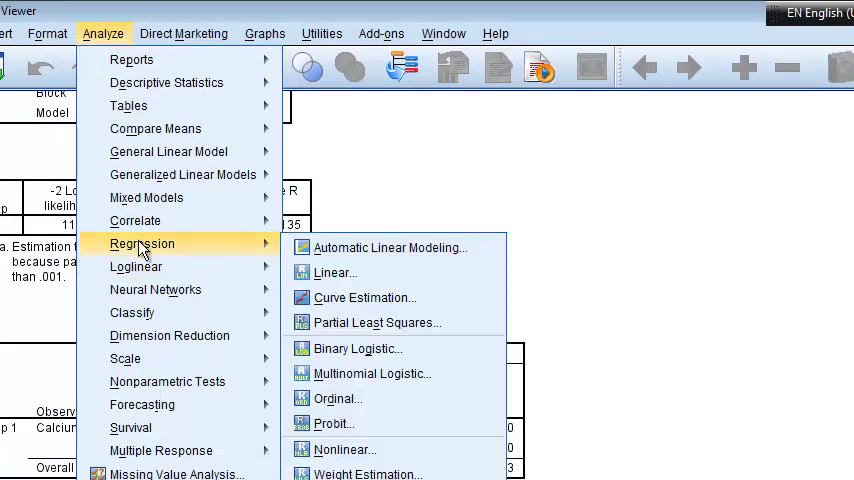
left_click(358, 348)
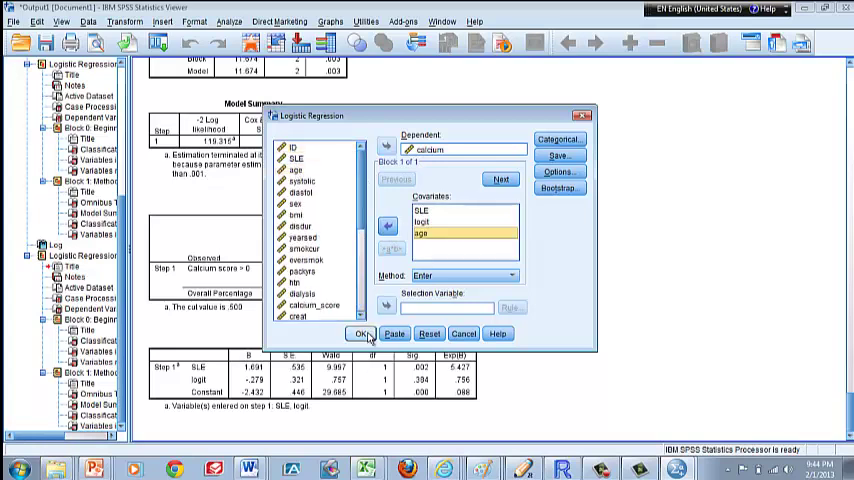
left_click(364, 333)
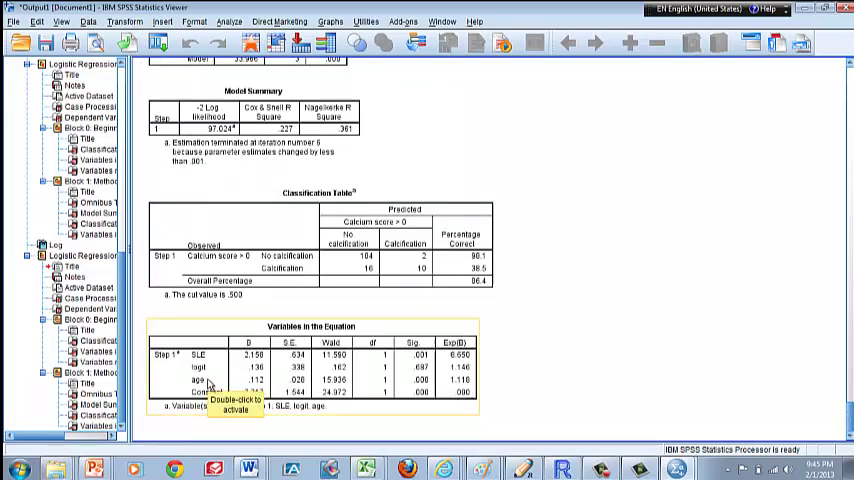
mouse_move(470, 360)
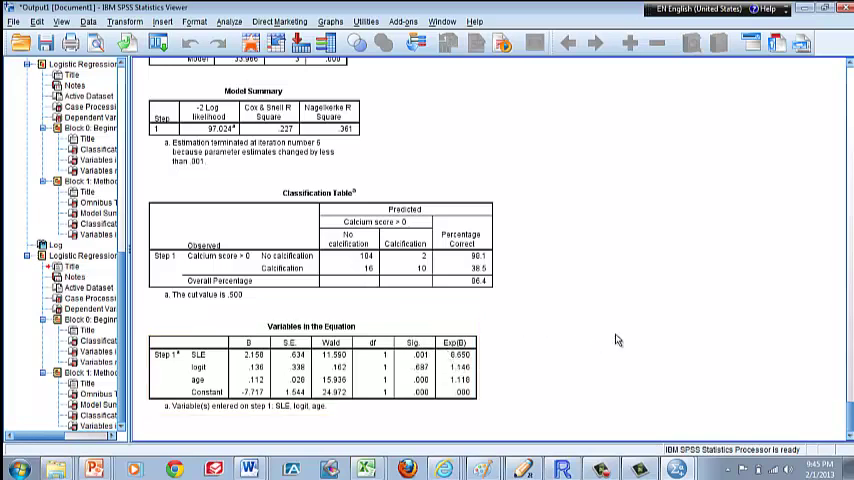
mouse_move(564, 372)
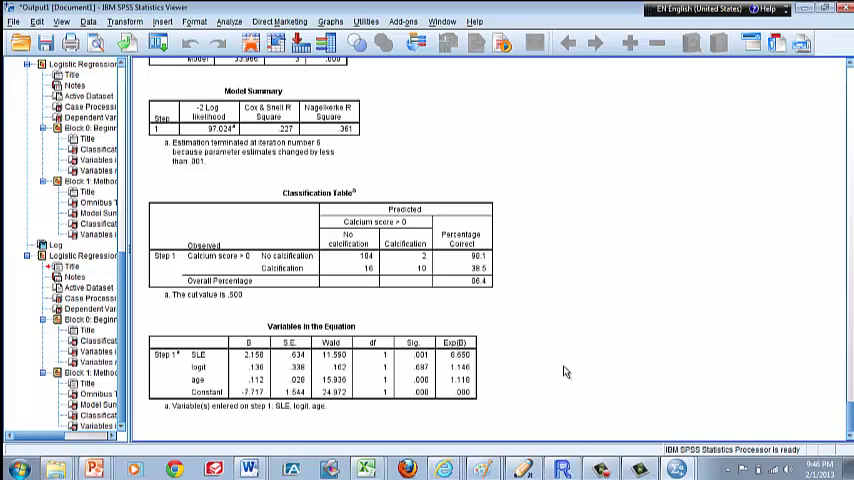
mouse_move(553, 358)
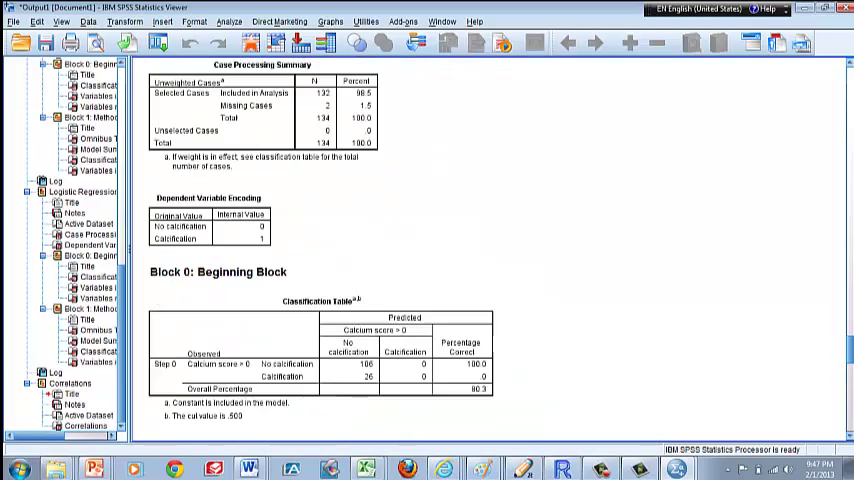
Step: Select the Correlations table showing age and predicted probability correlate at -.268 (p = .002)
scroll("down", 3)
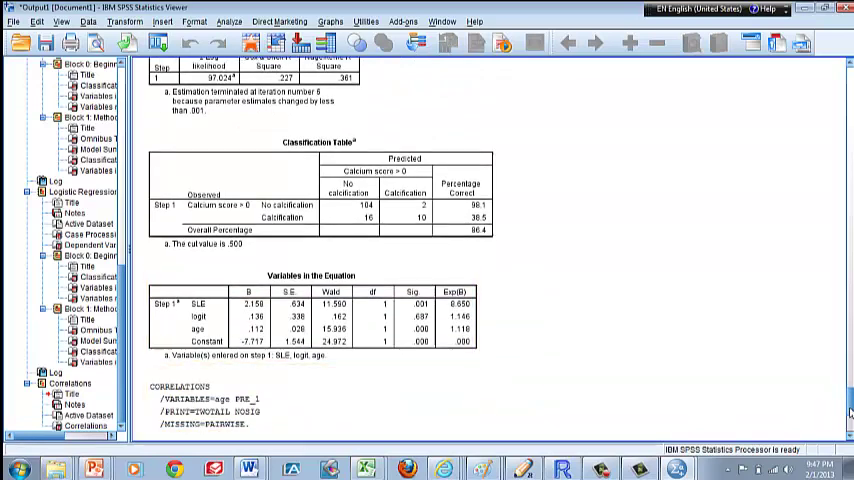
scroll("down", 3)
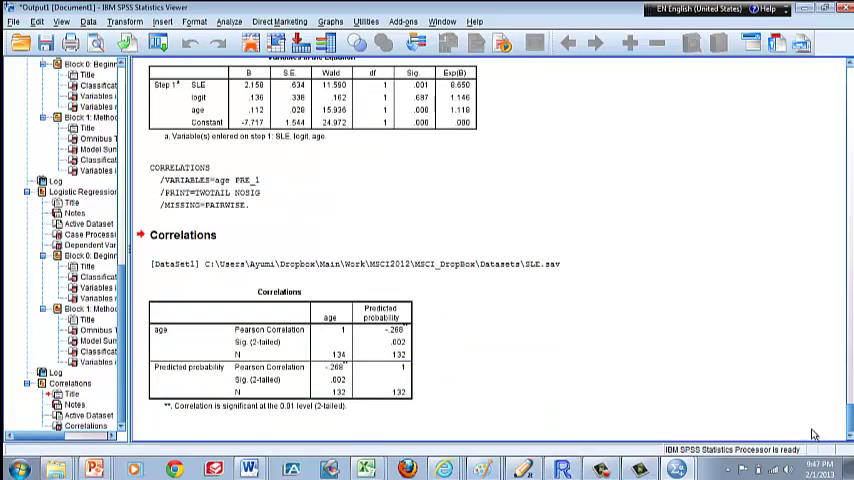
left_click(278, 350)
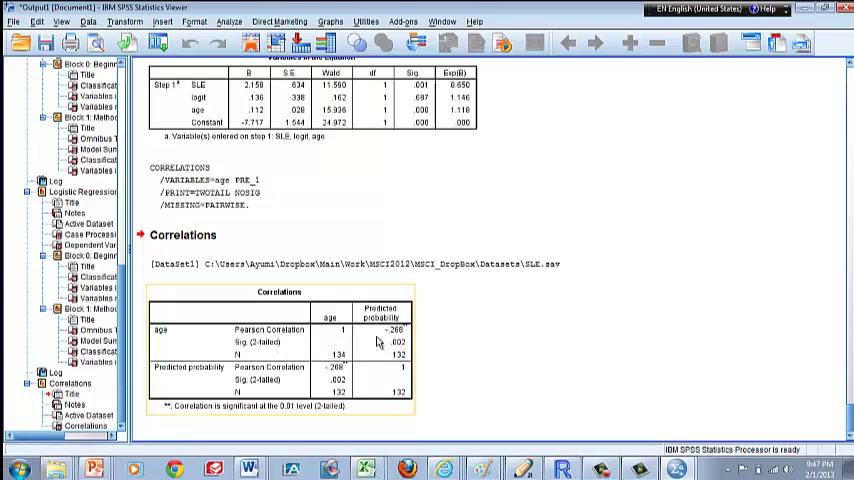
mouse_move(390, 347)
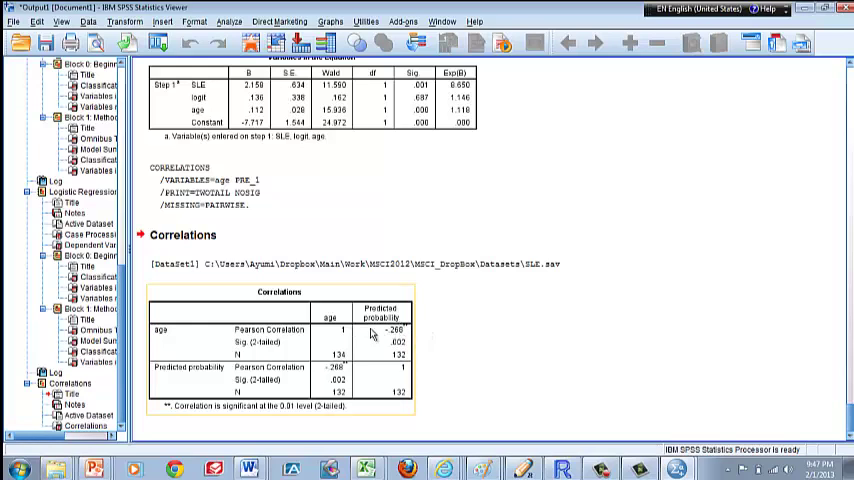
mouse_move(438, 335)
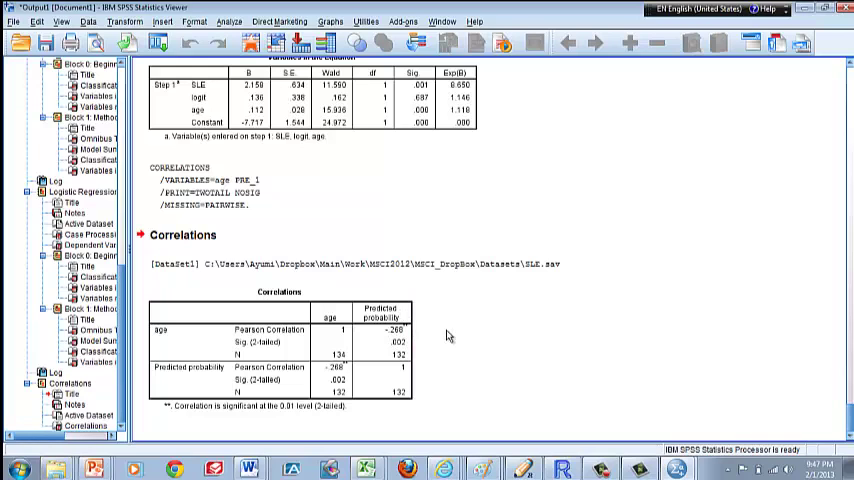
mouse_move(443, 332)
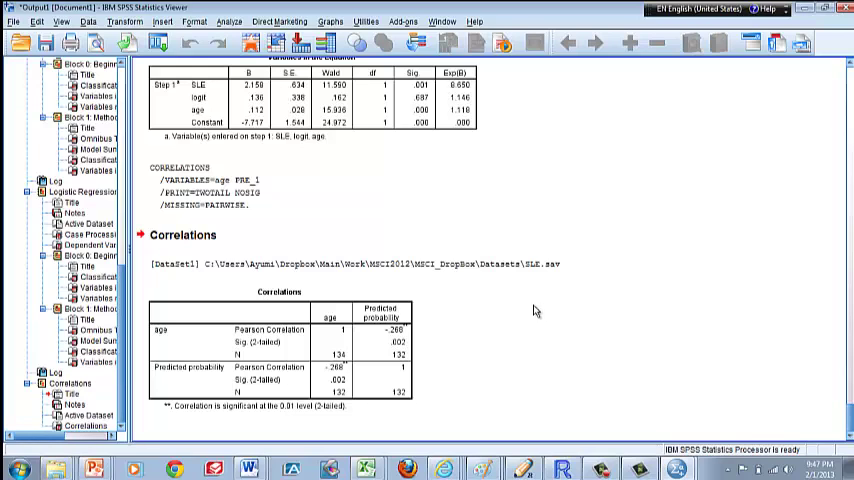
mouse_move(538, 335)
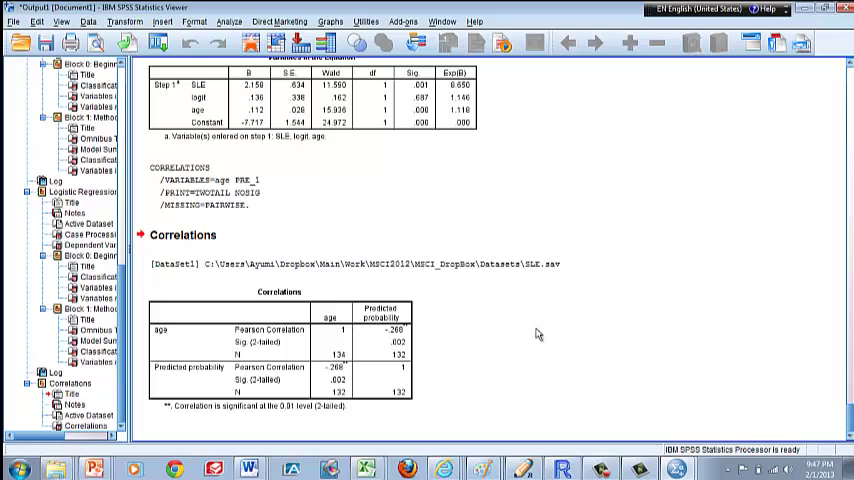